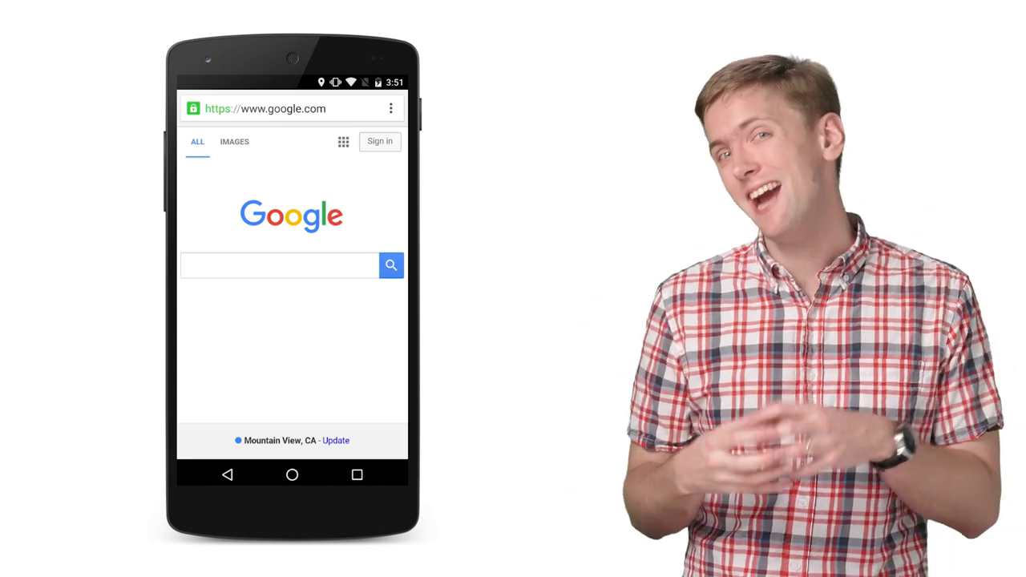
click(279, 267)
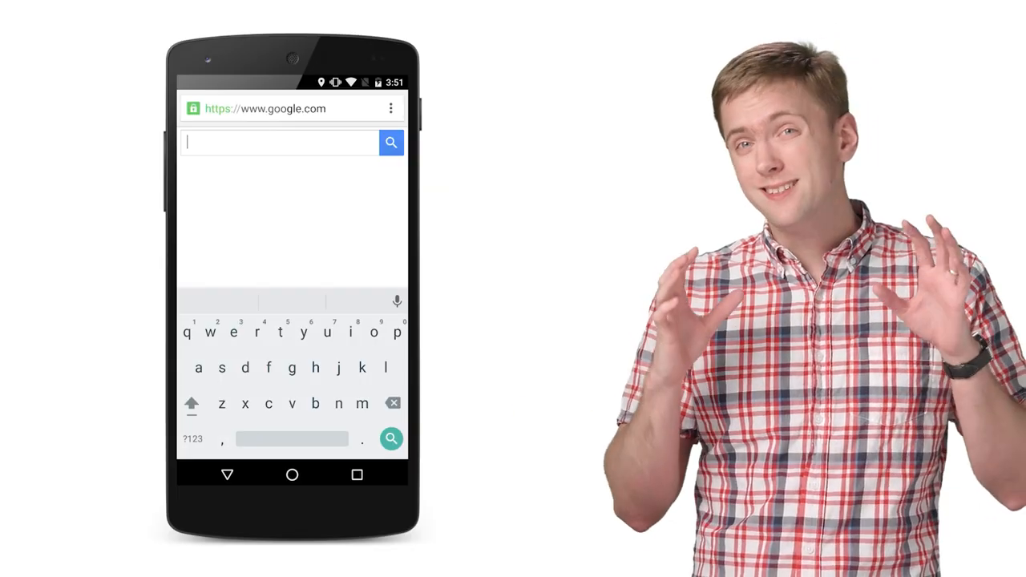